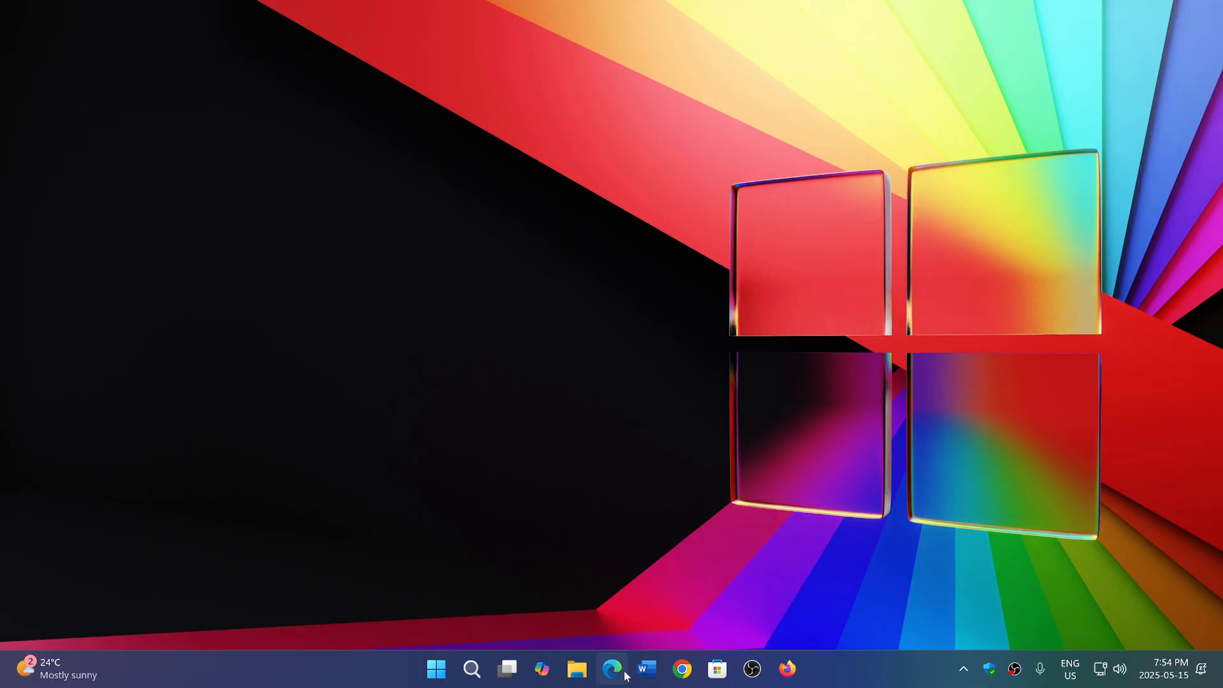
- Launch Microsoft Edge from the taskbar icon to show a new tab page
{"action": "left_click", "coordinate": [612, 668]}
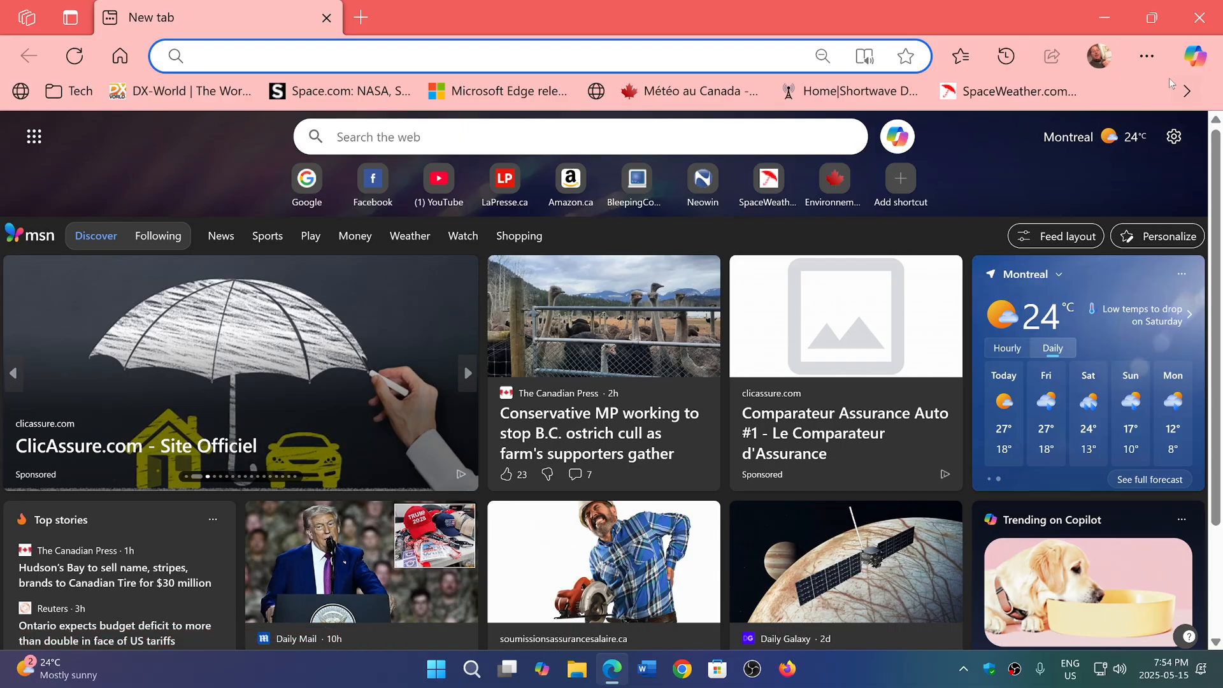
- Open About Microsoft Edge to confirm version 136.0.3240.76 is up to date
{"action": "left_click", "coordinate": [1147, 56]}
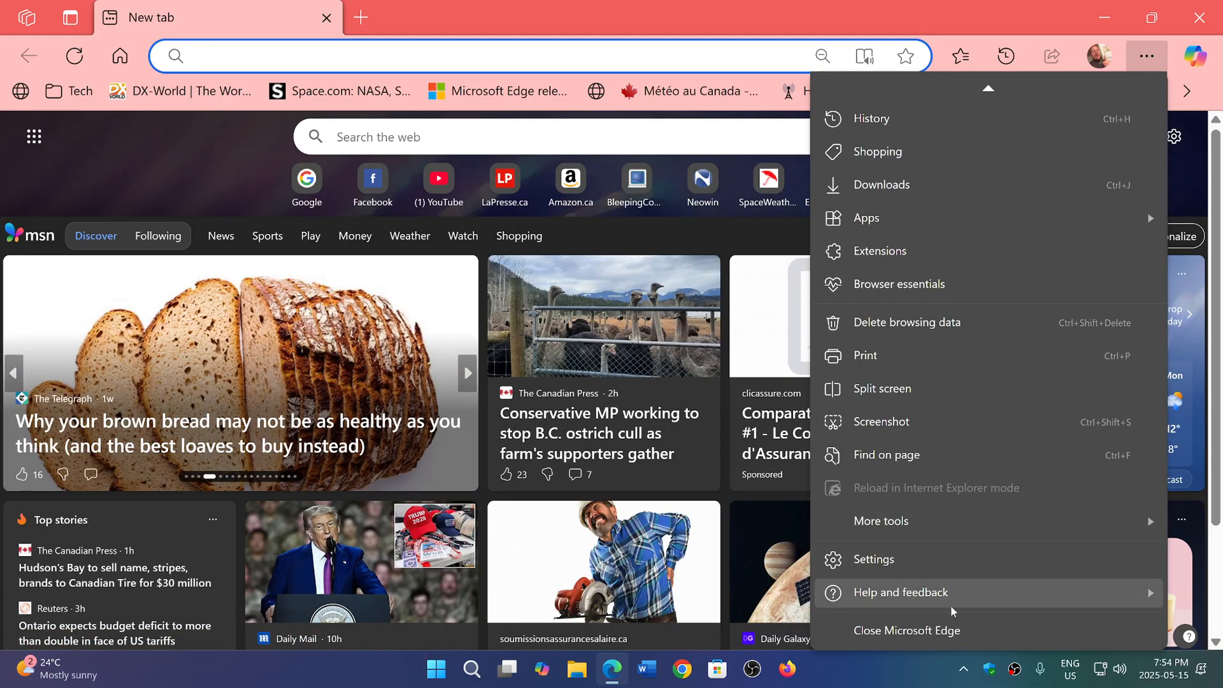
{"action": "left_click", "coordinate": [900, 592]}
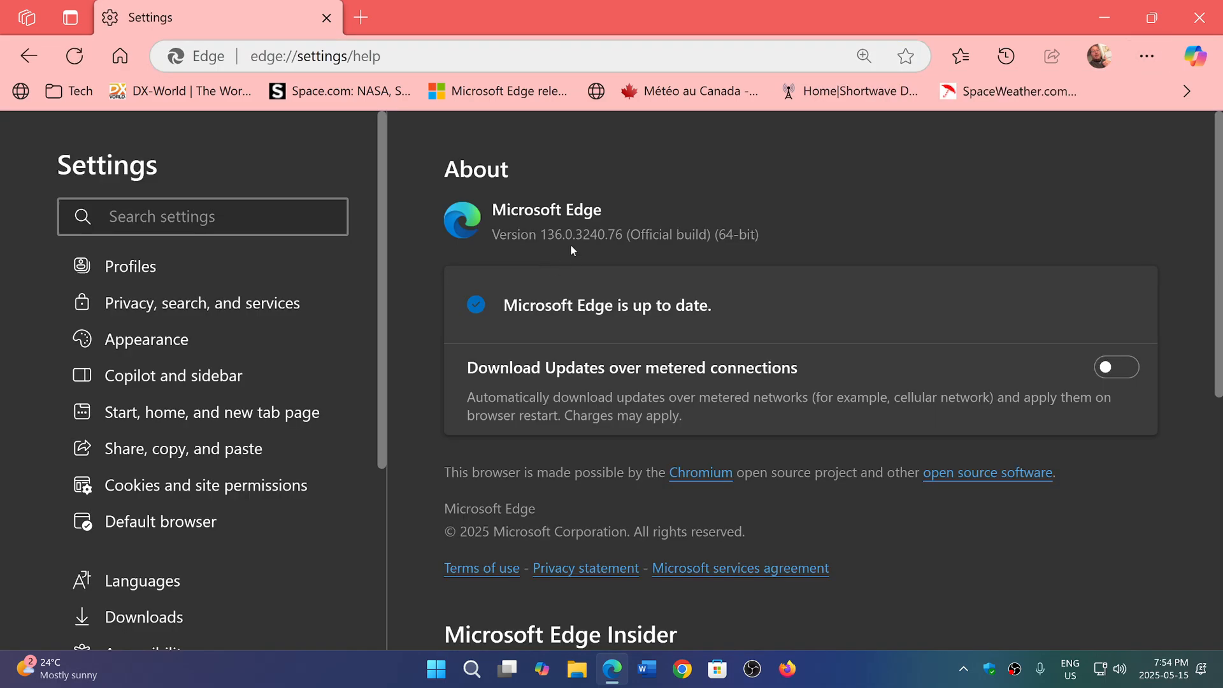
- Close the Edge window, leaving the Windows desktop visible
{"action": "left_click", "coordinate": [202, 216]}
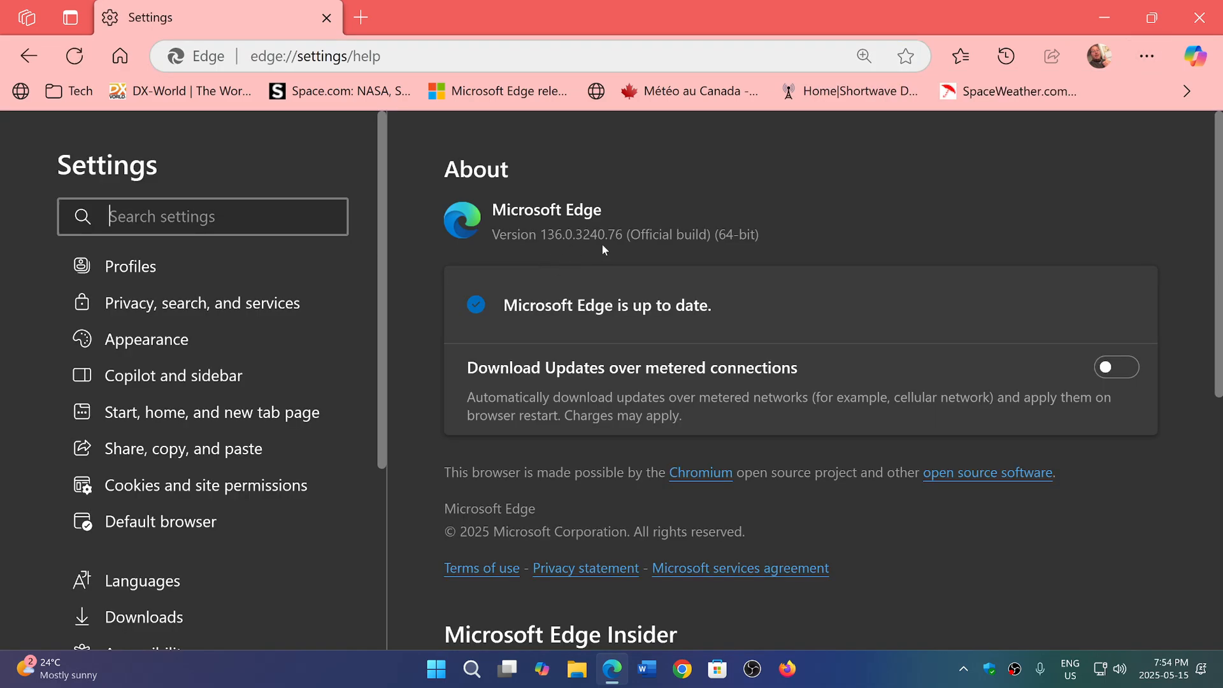
{"action": "mouse_move", "coordinate": [1174, 369]}
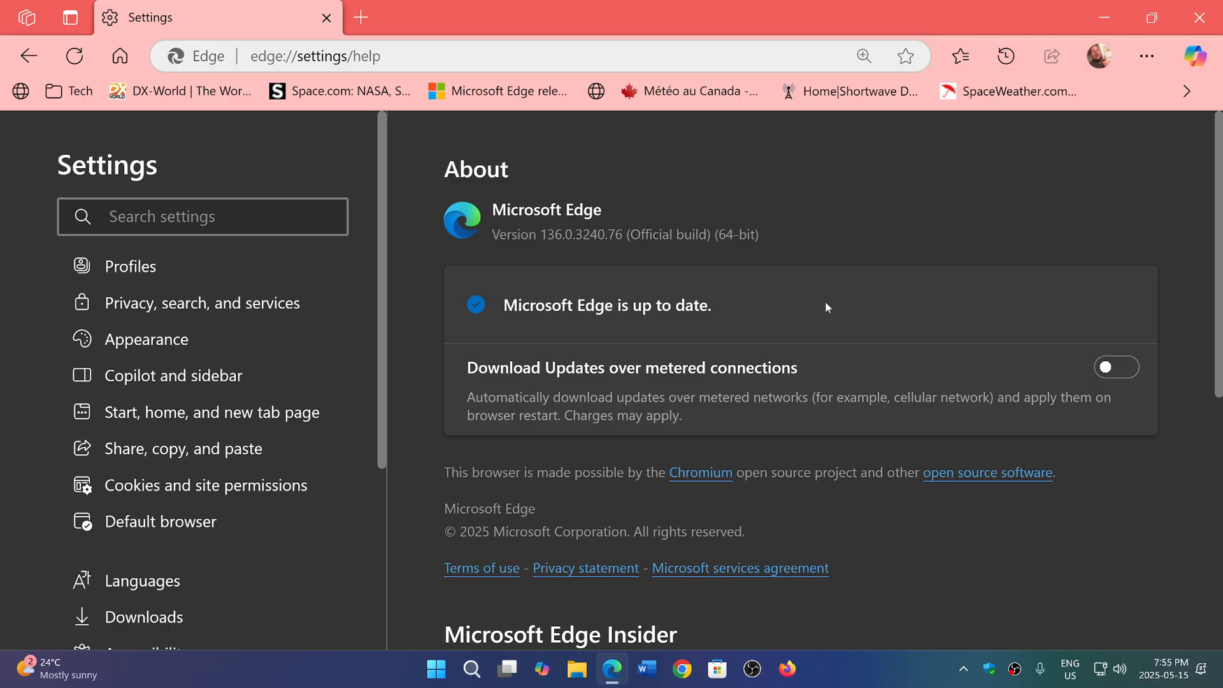
{"action": "mouse_move", "coordinate": [1004, 223]}
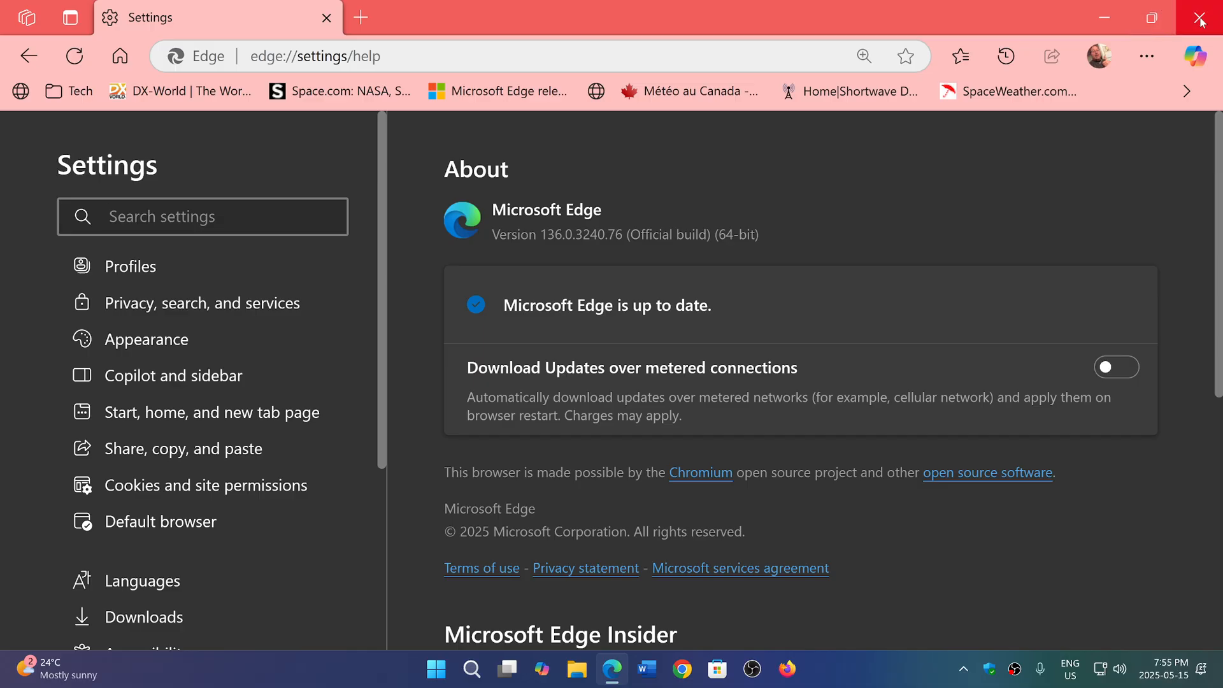
{"action": "left_click", "coordinate": [1202, 18]}
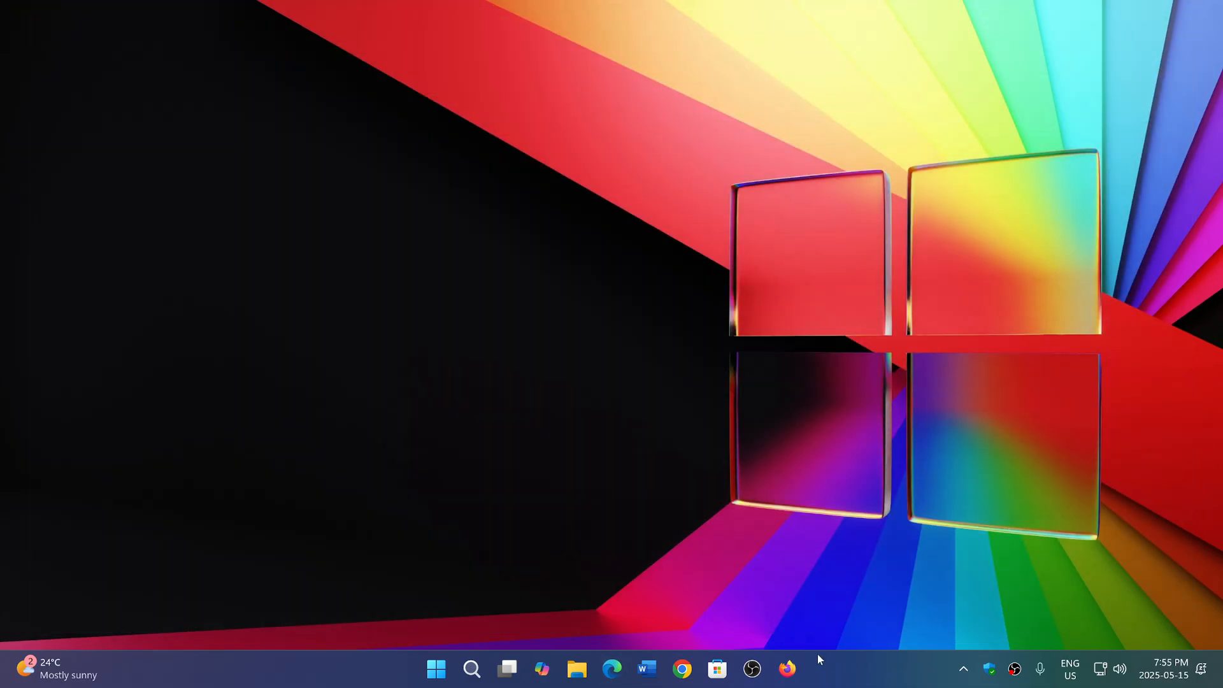
{"action": "mouse_move", "coordinate": [896, 681]}
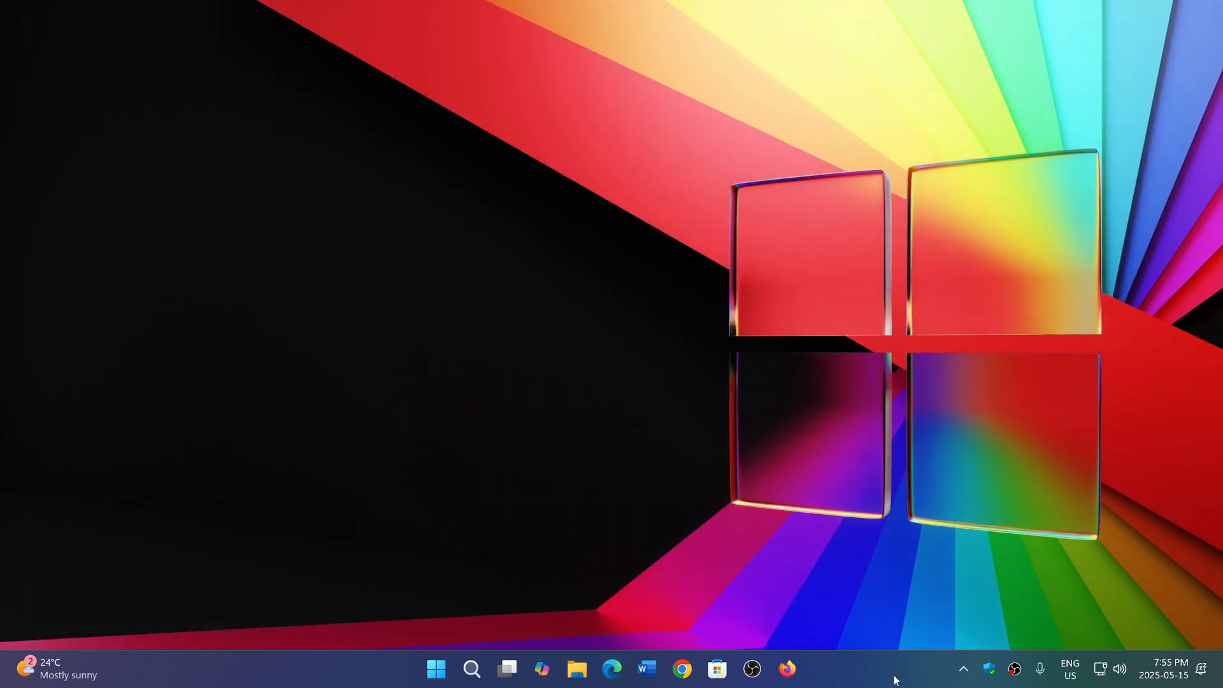